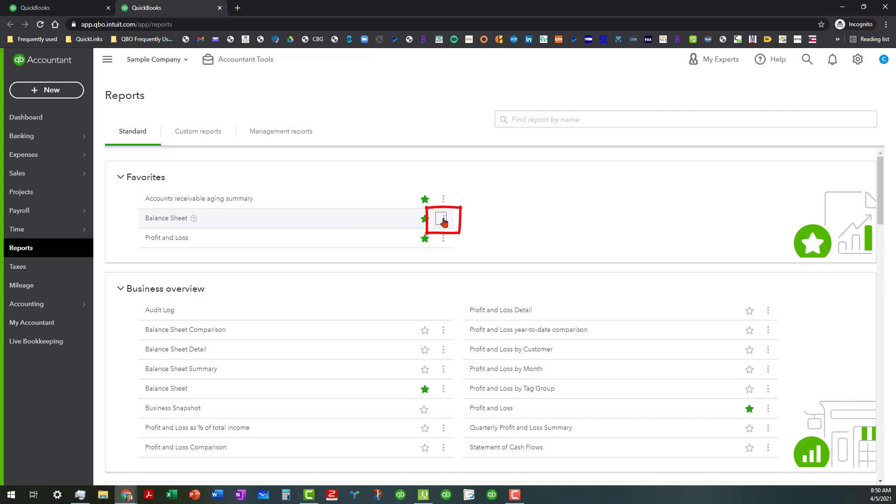
{"action": "mouse_move", "coordinate": [440, 221]}
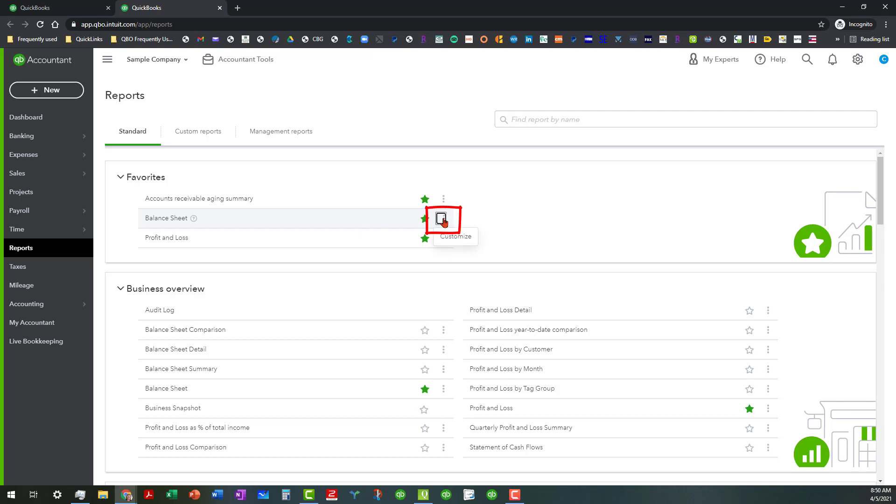
Customize the Balance Sheet for yearly columns with all rows and all columns shown.
{"action": "left_click", "coordinate": [456, 237]}
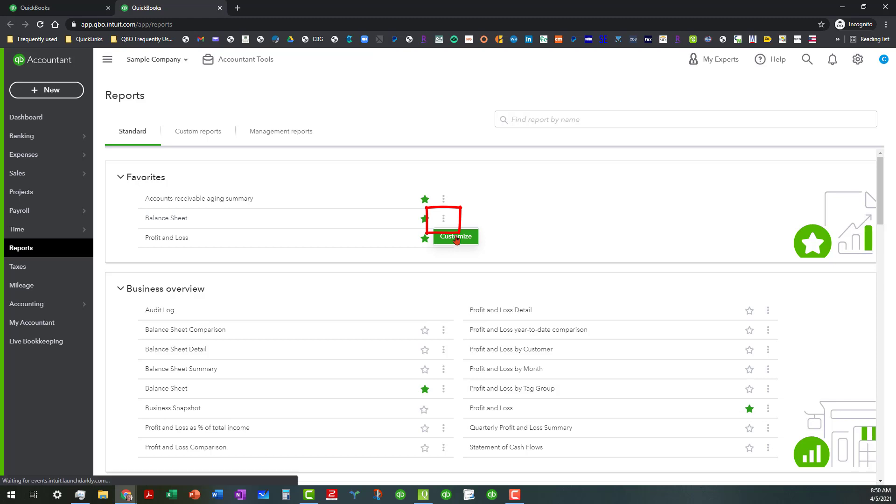
{"action": "left_click", "coordinate": [455, 237]}
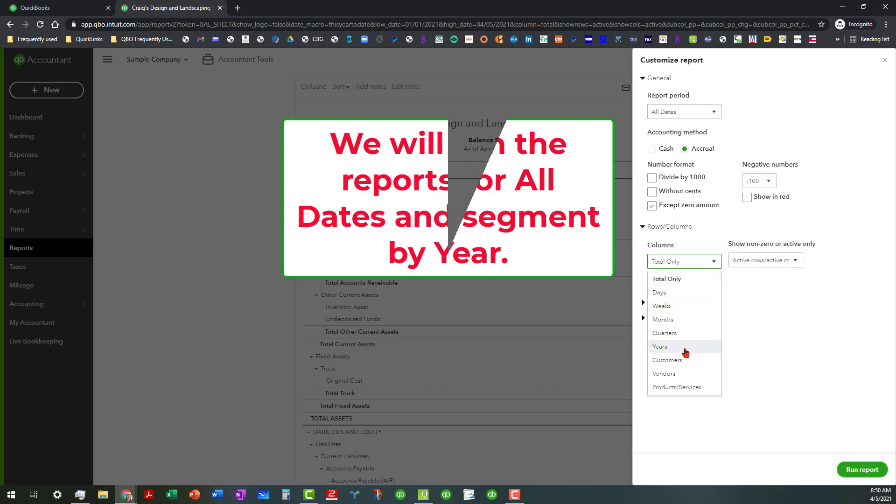
{"action": "left_click", "coordinate": [659, 346]}
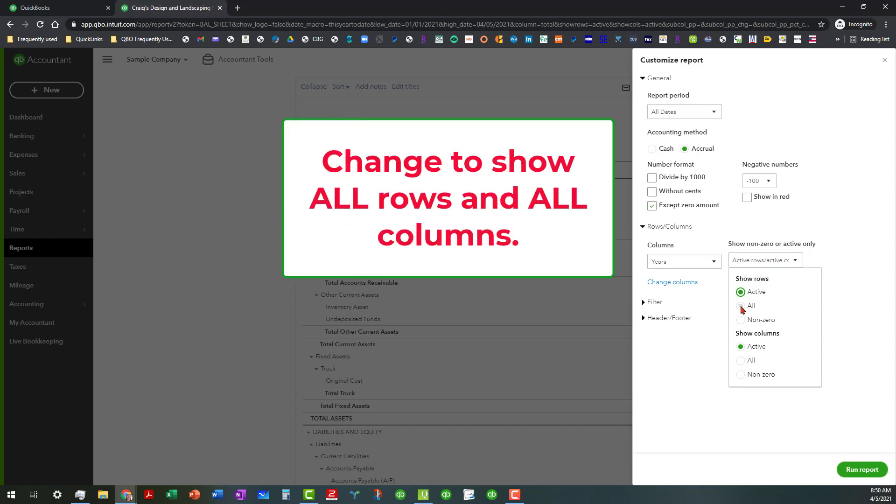
{"action": "left_click", "coordinate": [740, 305]}
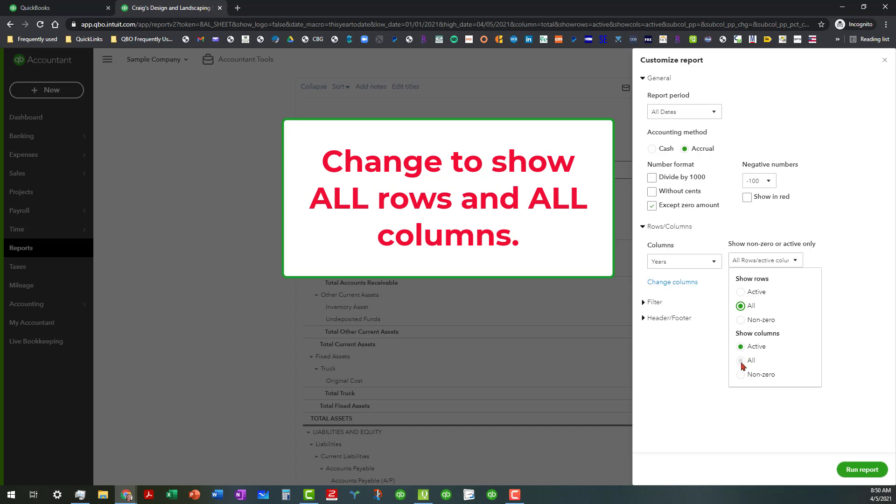
{"action": "left_click", "coordinate": [740, 361]}
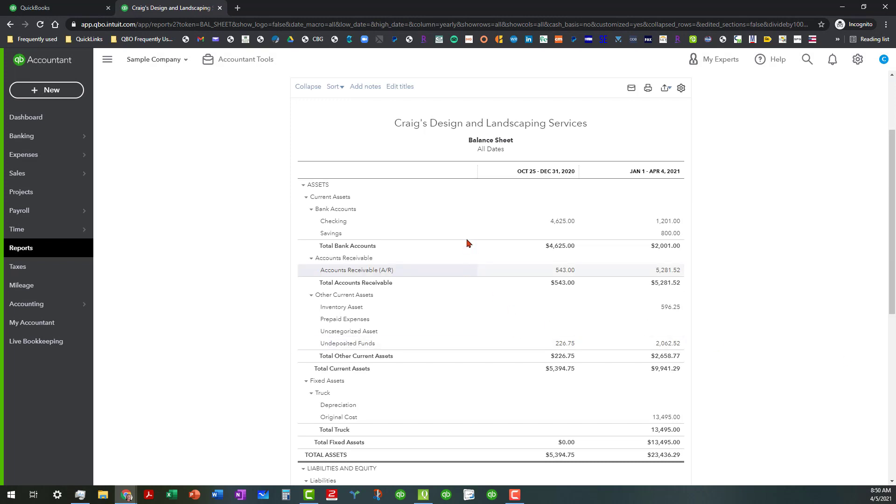
{"action": "mouse_move", "coordinate": [582, 234]}
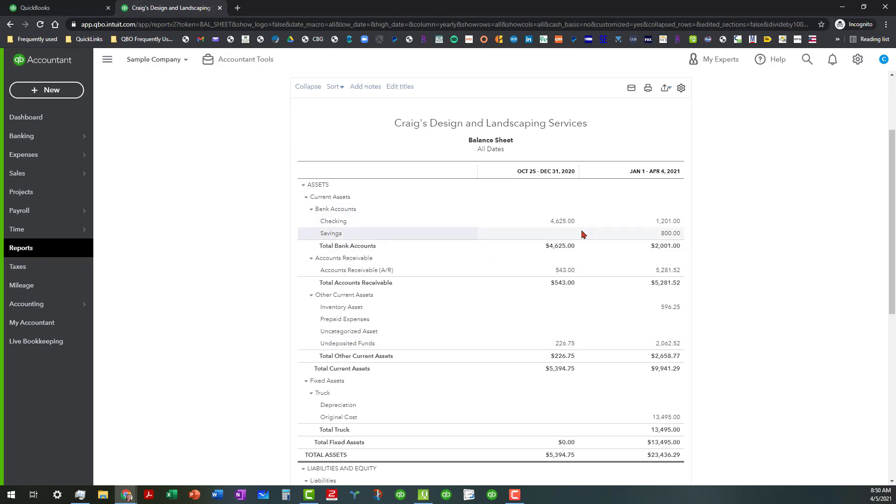
{"action": "mouse_move", "coordinate": [545, 221]}
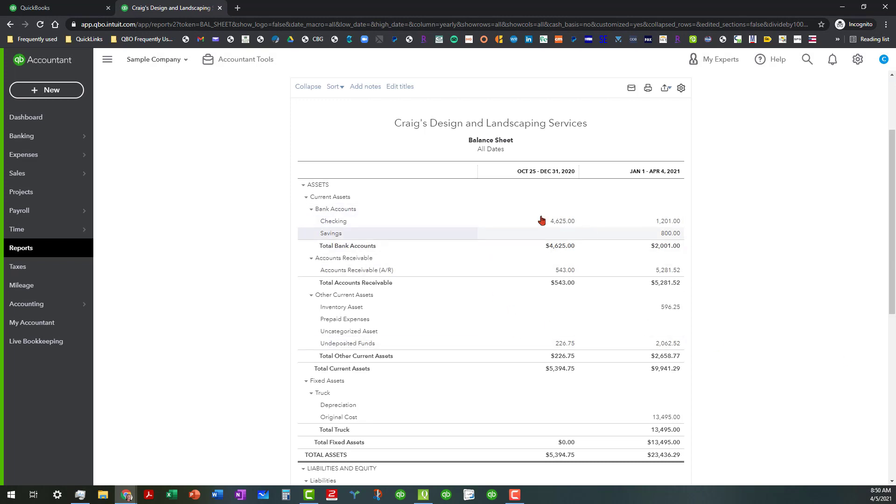
{"action": "mouse_move", "coordinate": [239, 186]}
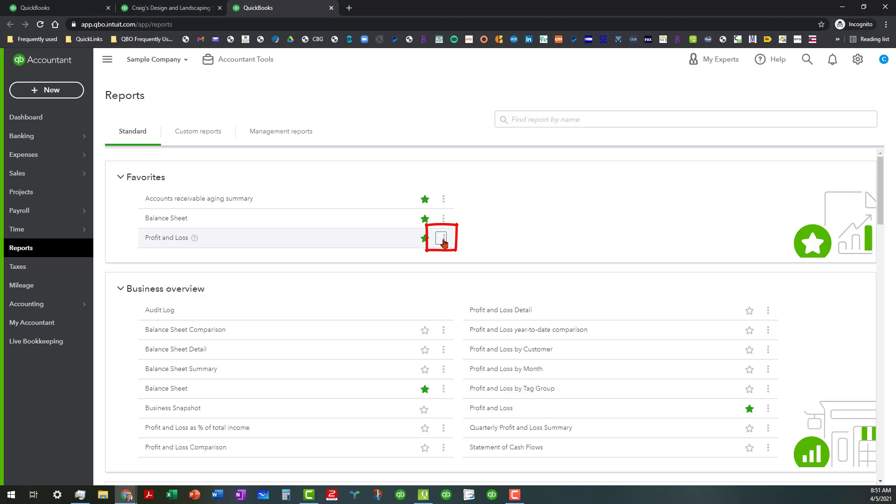
Customize and run the Profit and Loss for All Dates by year, all rows and columns.
{"action": "left_click", "coordinate": [442, 237]}
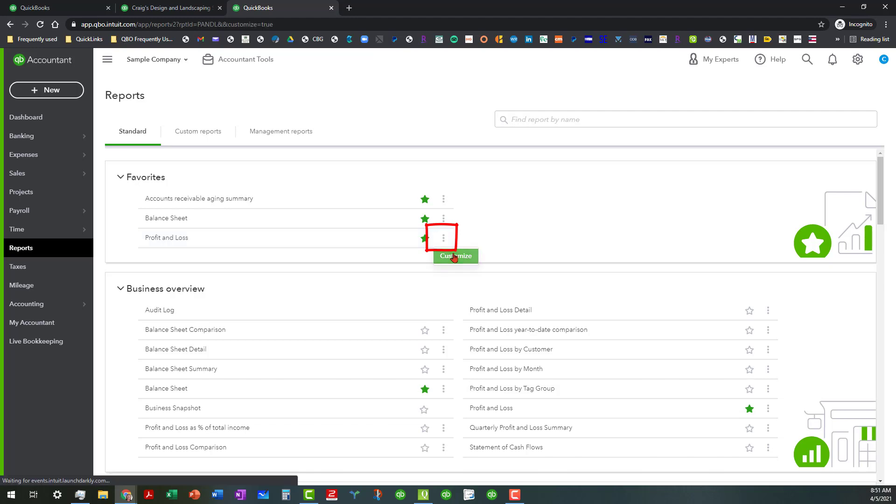
{"action": "left_click", "coordinate": [455, 256]}
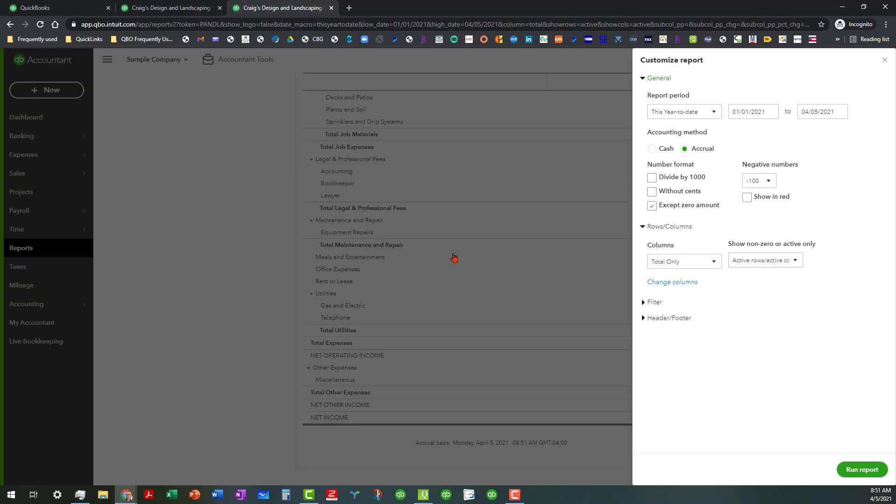
{"action": "left_click", "coordinate": [683, 112]}
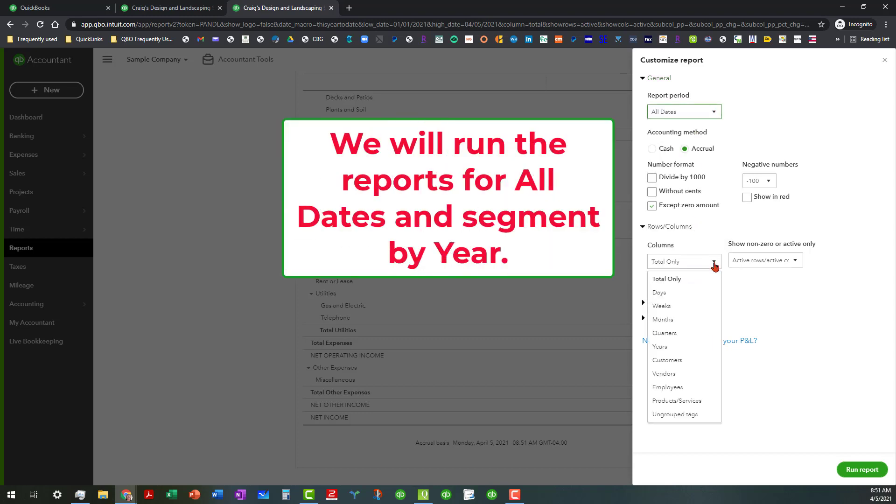
{"action": "mouse_move", "coordinate": [659, 346]}
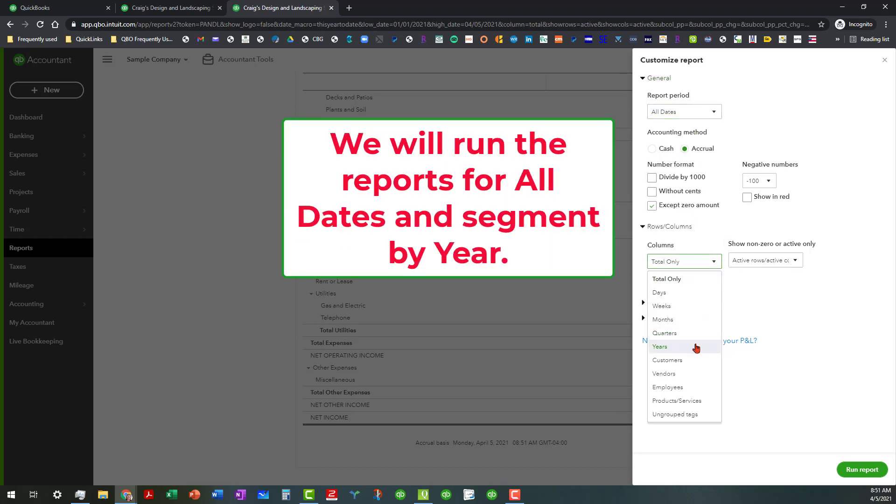
{"action": "left_click", "coordinate": [660, 347]}
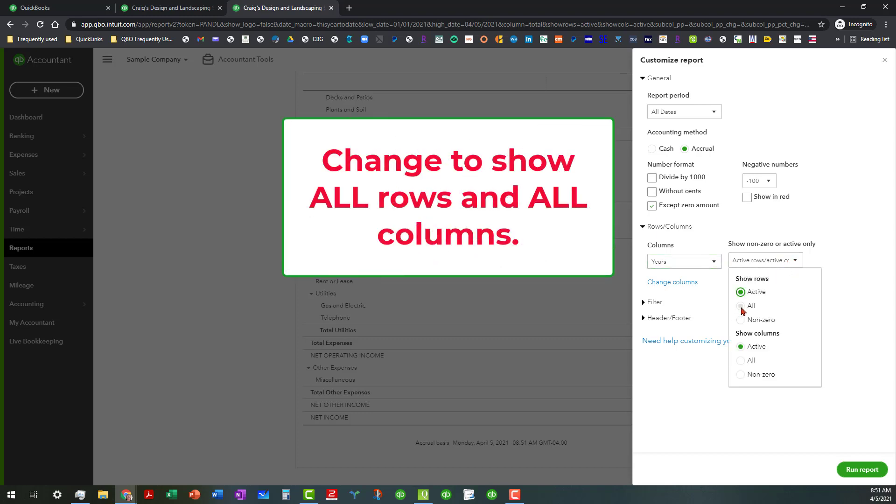
{"action": "left_click", "coordinate": [741, 306]}
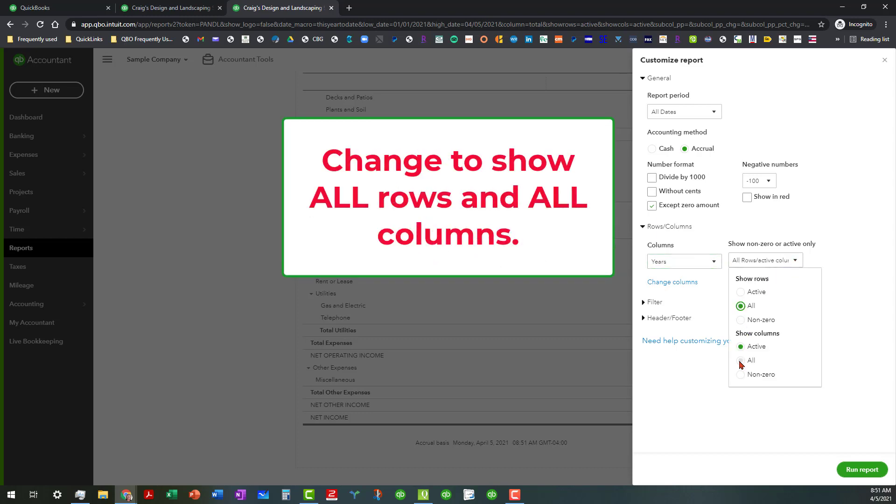
{"action": "left_click", "coordinate": [740, 360]}
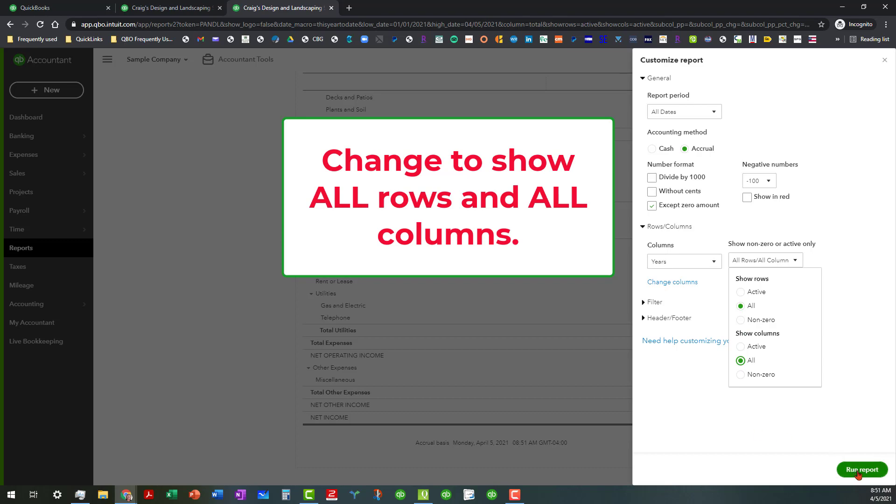
{"action": "left_click", "coordinate": [862, 469]}
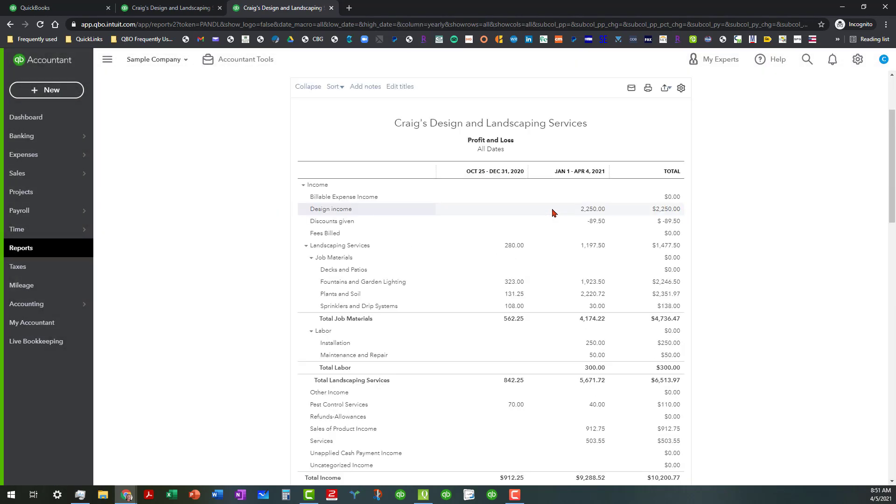
{"action": "mouse_move", "coordinate": [474, 235]}
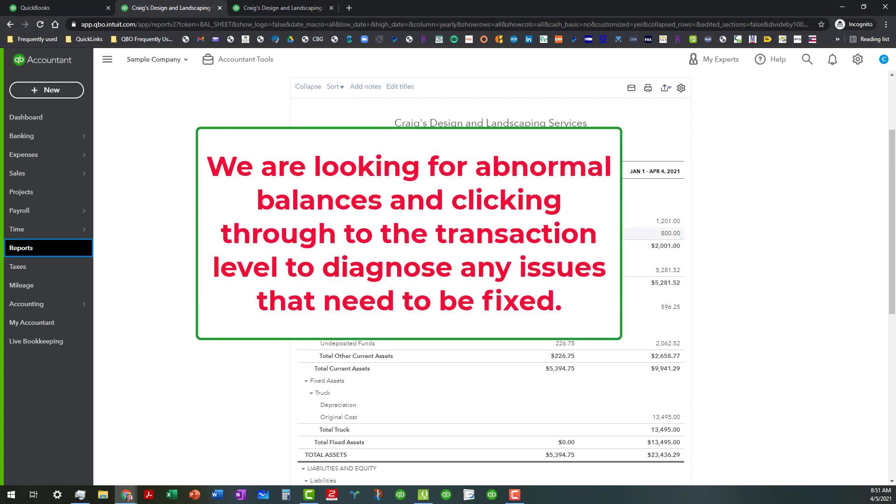
Scroll the Balance Sheet down to its Liabilities and Equity section.
{"action": "scroll", "scroll_direction": "down", "scroll_amount": 3}
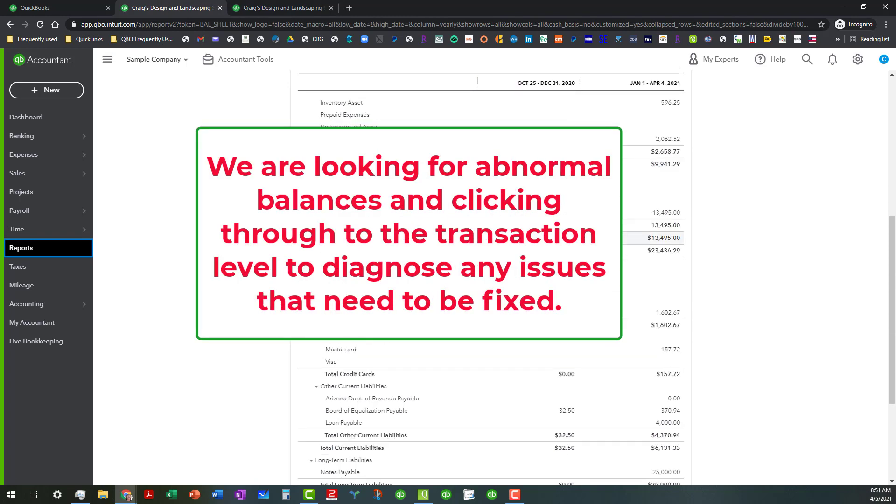
{"action": "scroll", "scroll_direction": "down", "scroll_amount": 3}
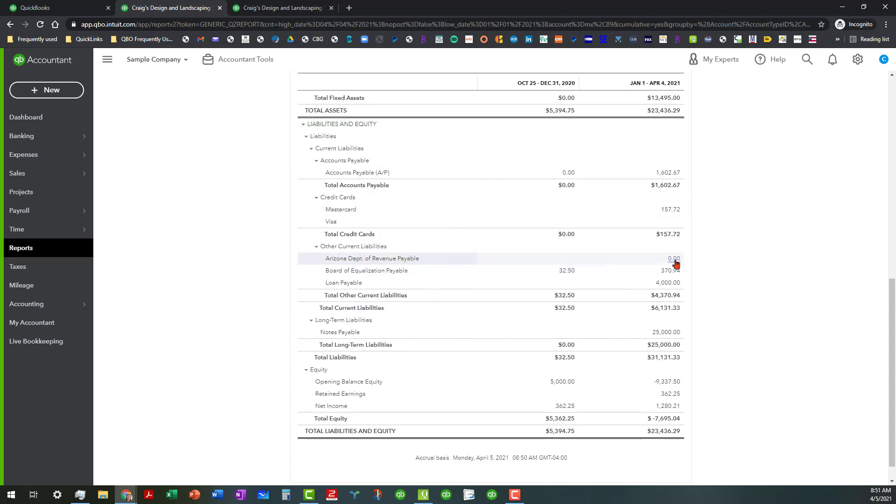
Drill into the 0.00 Arizona Dept. of Revenue Payable balance to its Transaction Report.
{"action": "left_click", "coordinate": [671, 257]}
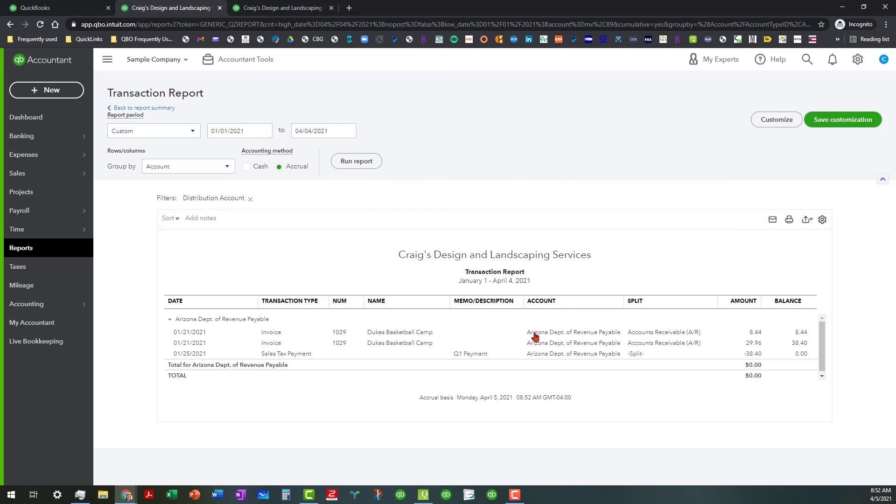
{"action": "mouse_move", "coordinate": [302, 362]}
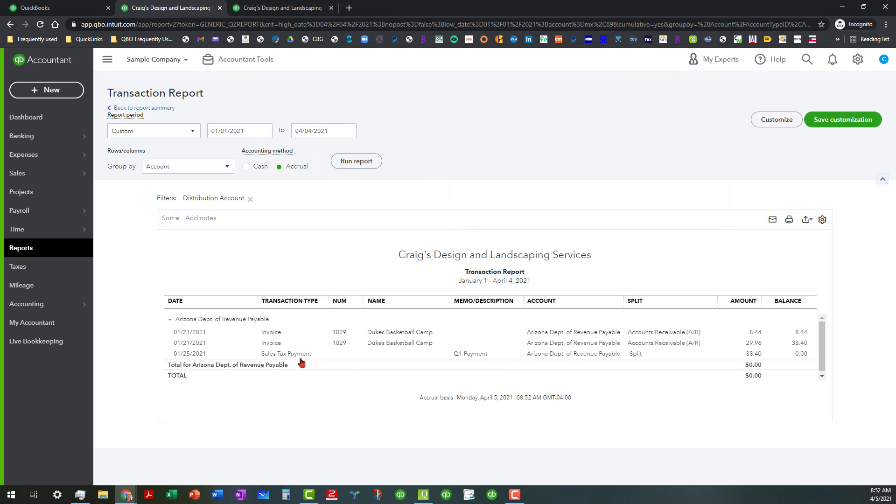
{"action": "mouse_move", "coordinate": [326, 388]}
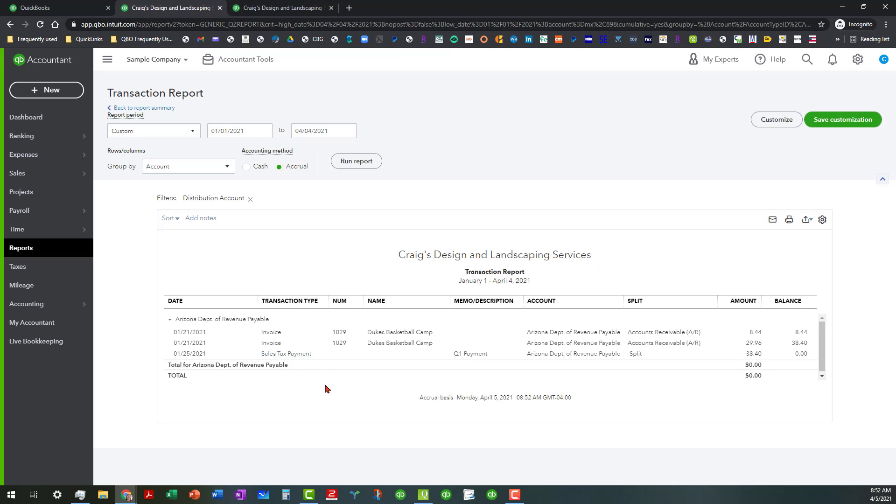
{"action": "mouse_move", "coordinate": [154, 110]}
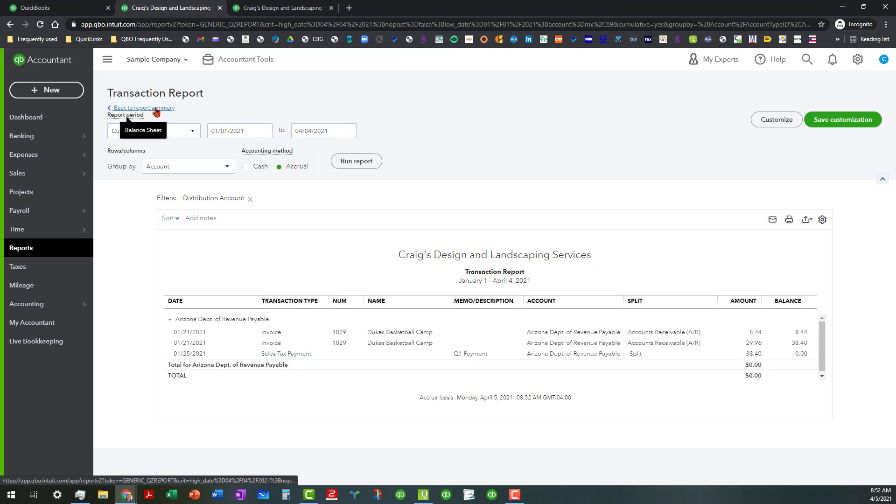
Return to the Balance Sheet summary from the transaction detail.
{"action": "left_click", "coordinate": [143, 130]}
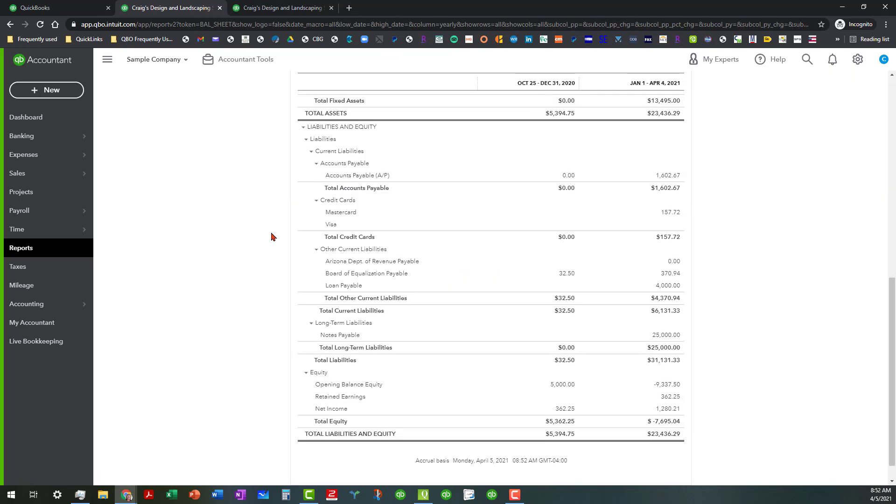
{"action": "mouse_move", "coordinate": [448, 309]}
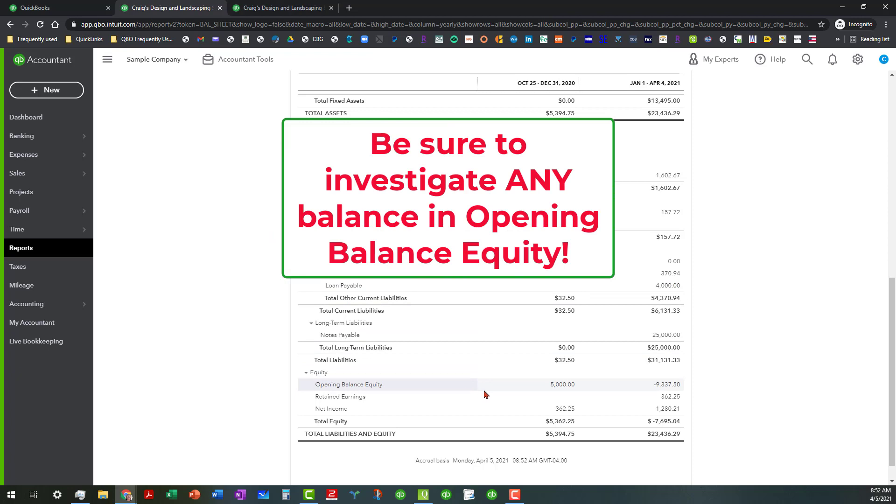
{"action": "mouse_move", "coordinate": [667, 385]}
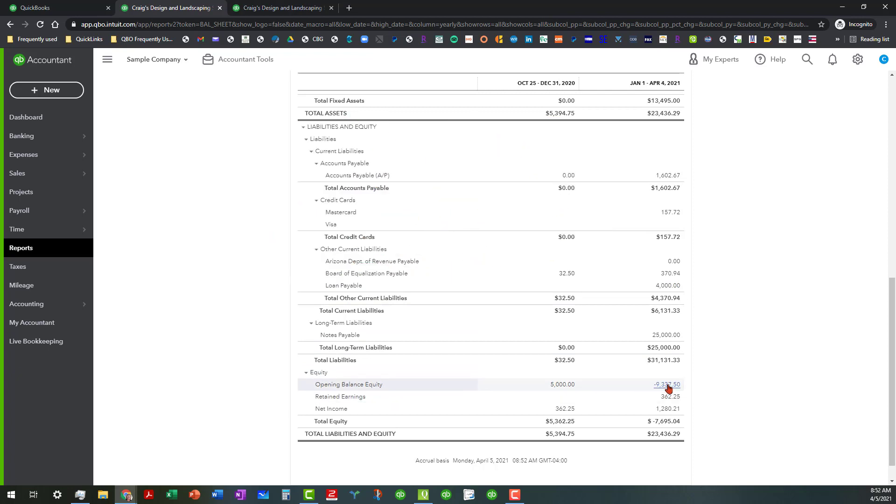
Drill into the Opening Balance Equity balance to see its -$14,337.50 transactions.
{"action": "left_click", "coordinate": [666, 385]}
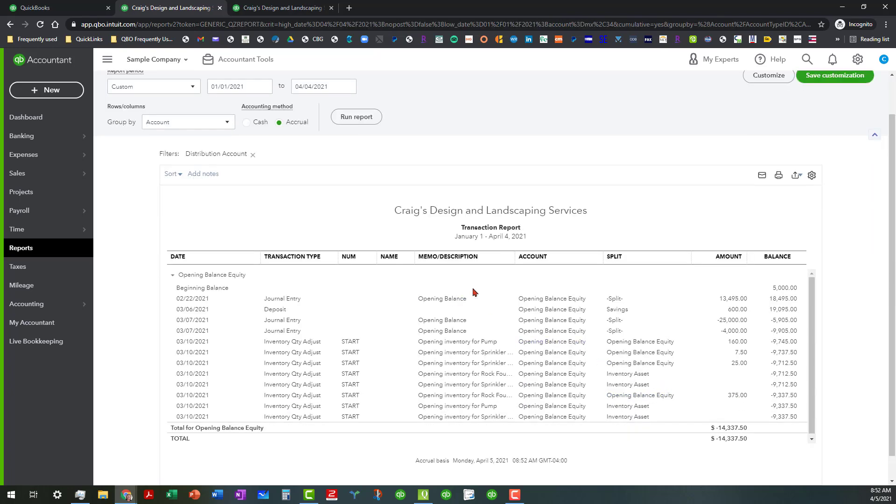
{"action": "mouse_move", "coordinate": [441, 276]}
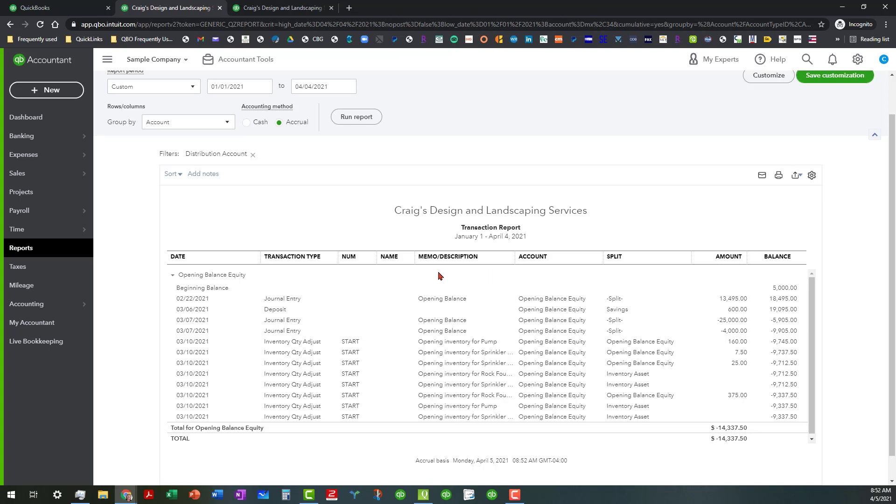
{"action": "mouse_move", "coordinate": [371, 319]}
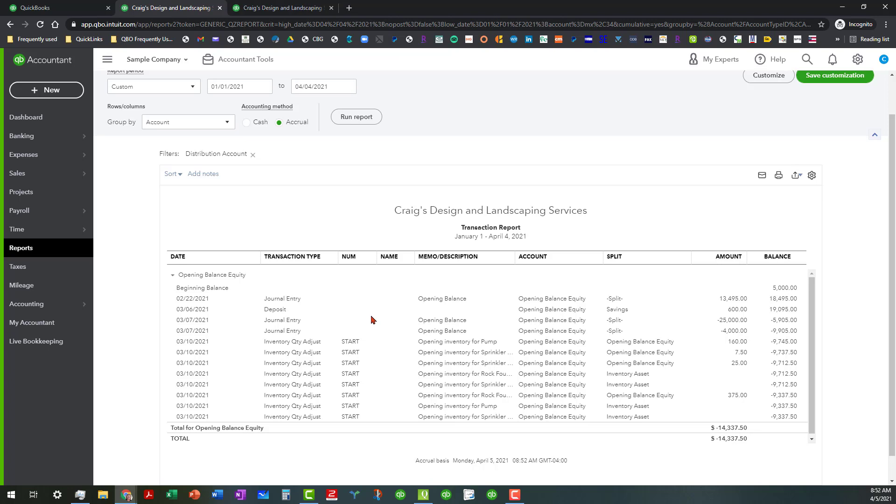
{"action": "mouse_move", "coordinate": [325, 205]}
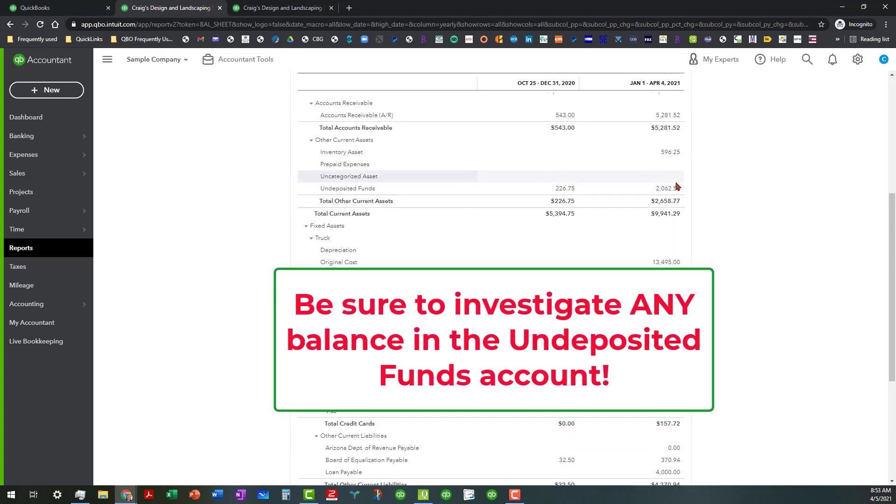
Drill into the 2,062.52 Undeposited Funds balance to its Transaction Report.
{"action": "left_click", "coordinate": [668, 188]}
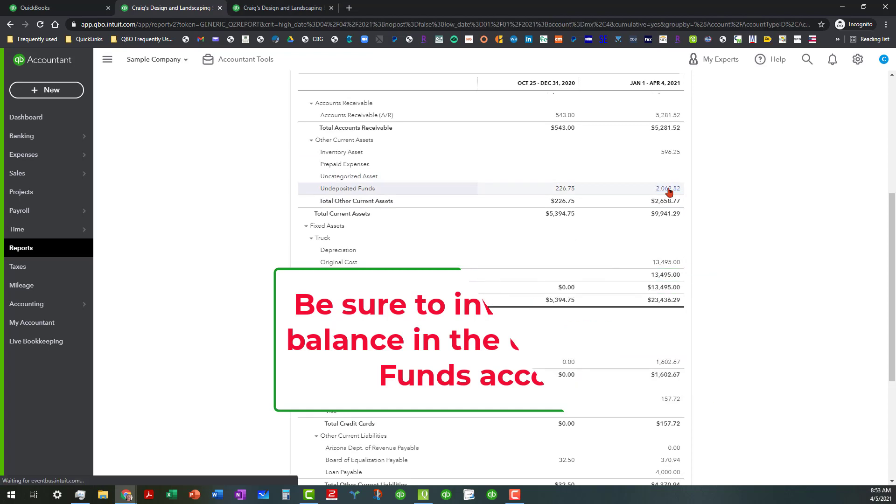
{"action": "left_click", "coordinate": [667, 188]}
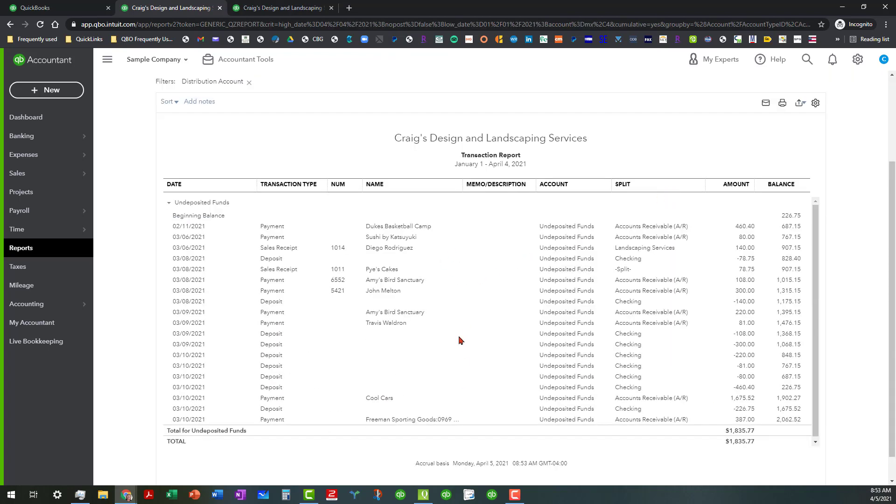
{"action": "mouse_move", "coordinate": [469, 263]}
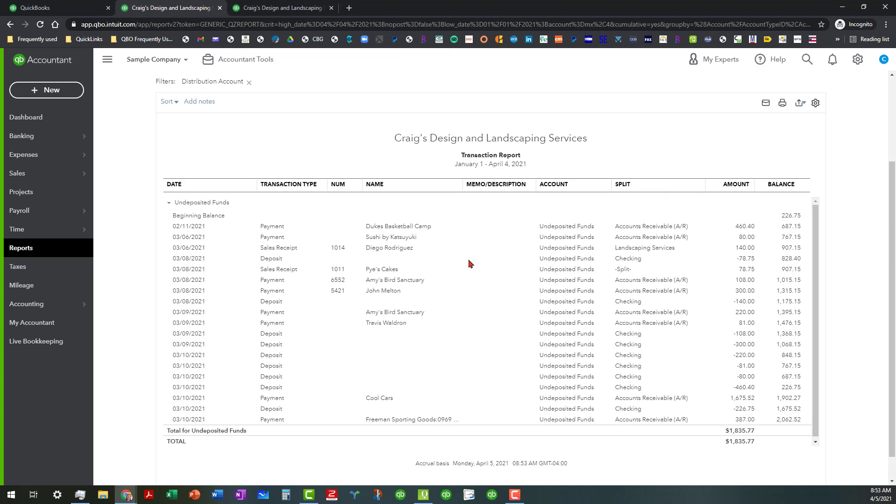
{"action": "mouse_move", "coordinate": [466, 431]}
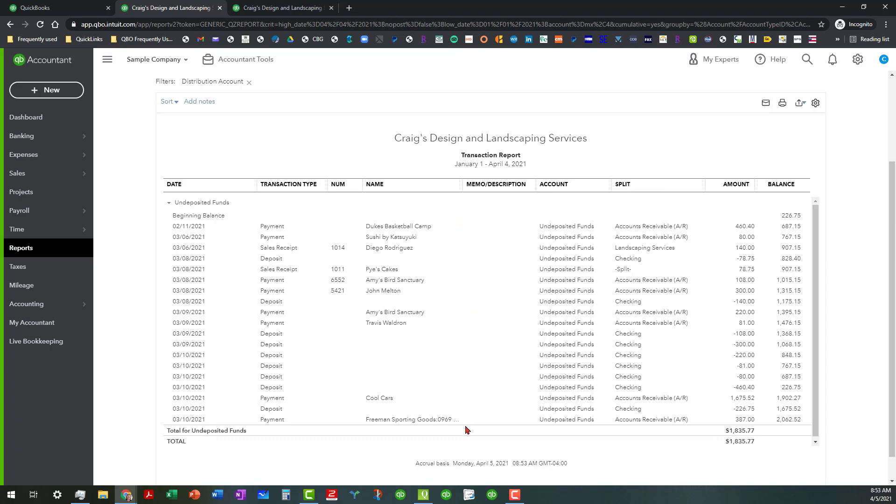
{"action": "mouse_move", "coordinate": [482, 330]}
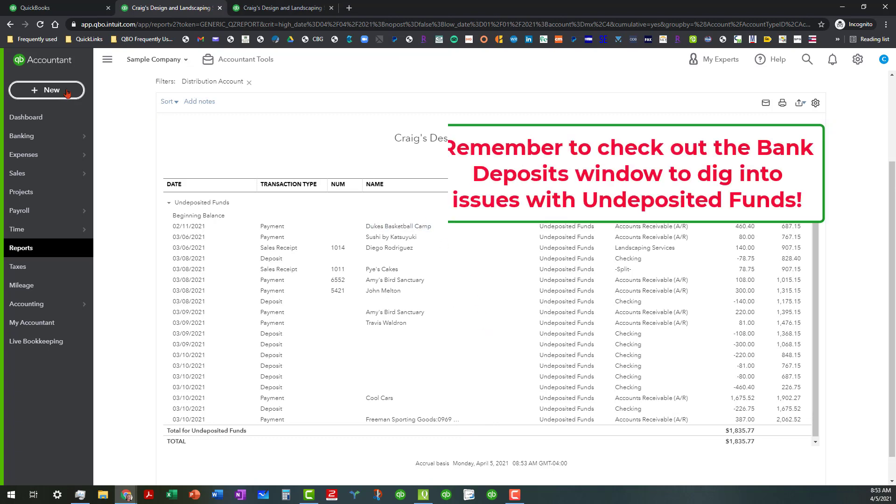
Create a new Bank deposit showing the undeposited Cool Cars and Freeman Sporting Goods payments.
{"action": "left_click", "coordinate": [47, 90]}
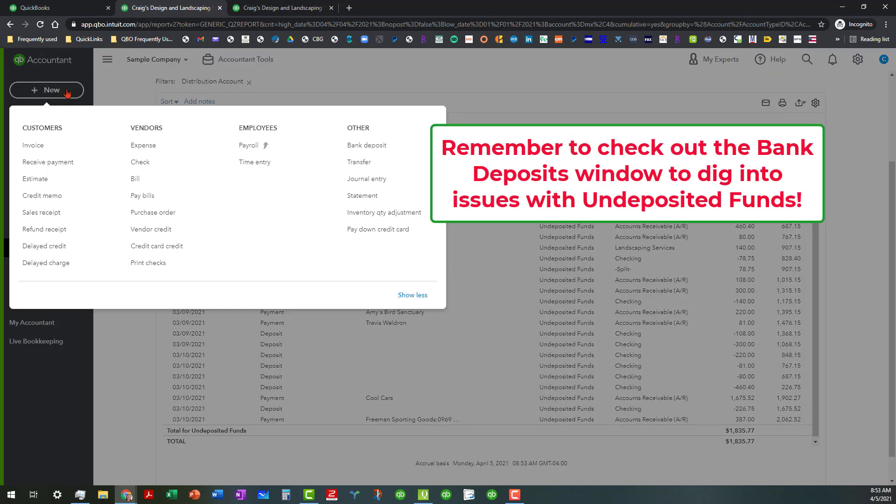
{"action": "mouse_move", "coordinate": [366, 147]}
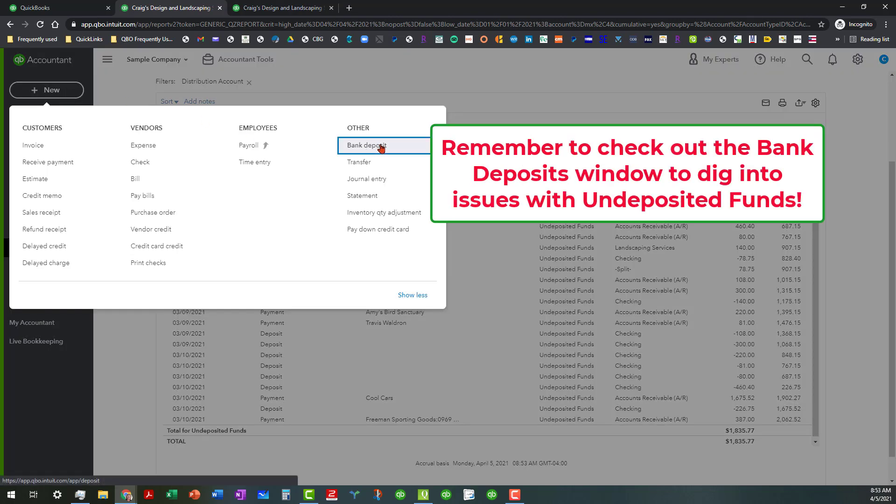
{"action": "left_click", "coordinate": [377, 145]}
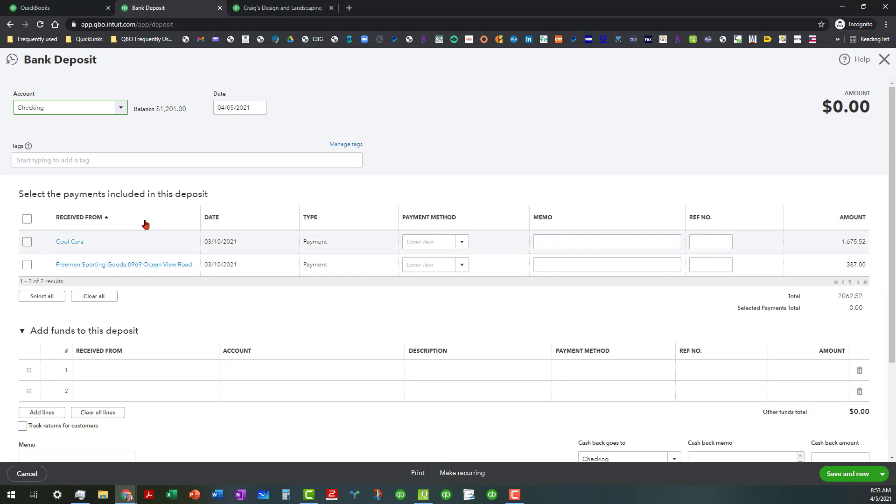
{"action": "mouse_move", "coordinate": [163, 235]}
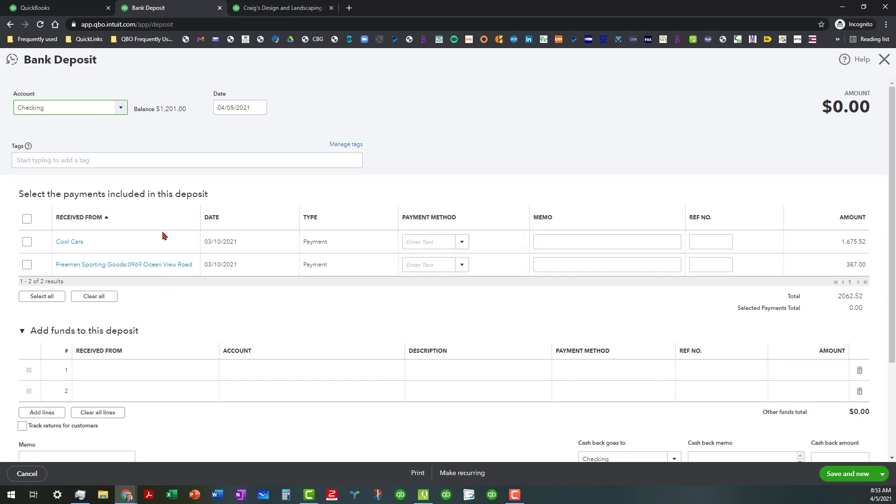
{"action": "mouse_move", "coordinate": [487, 328]}
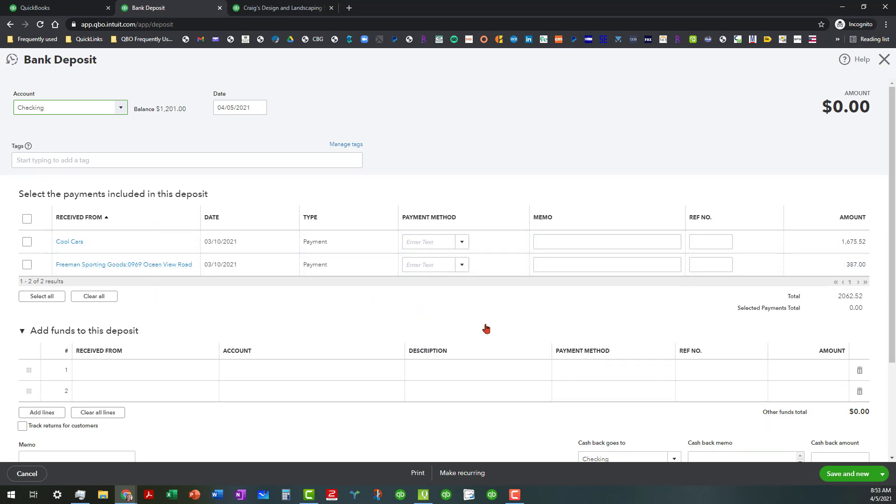
{"action": "mouse_move", "coordinate": [596, 305]}
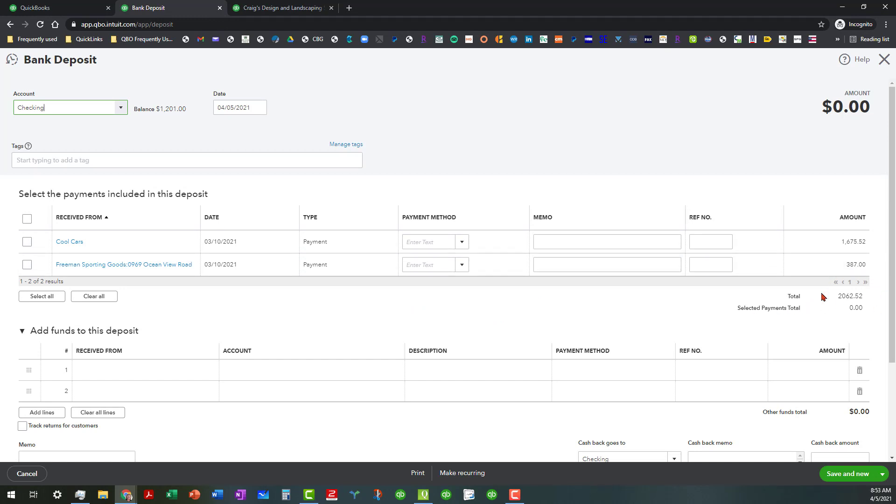
{"action": "mouse_move", "coordinate": [885, 60]}
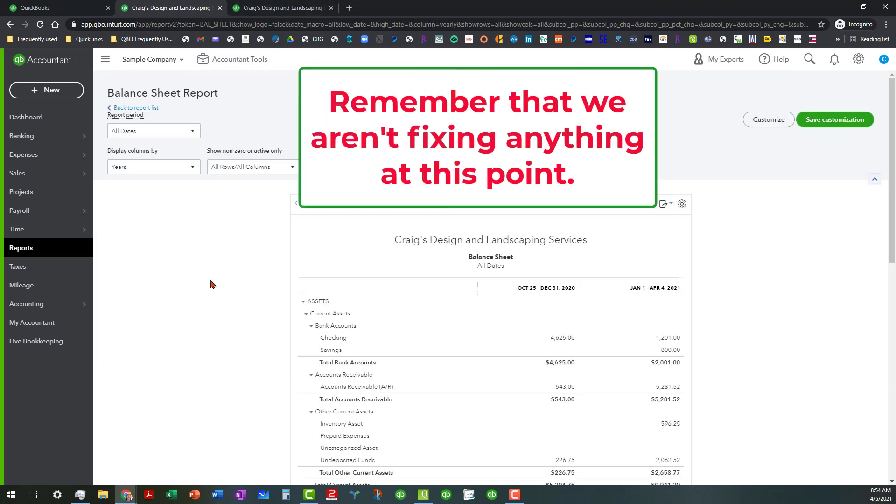
{"action": "mouse_move", "coordinate": [276, 41]}
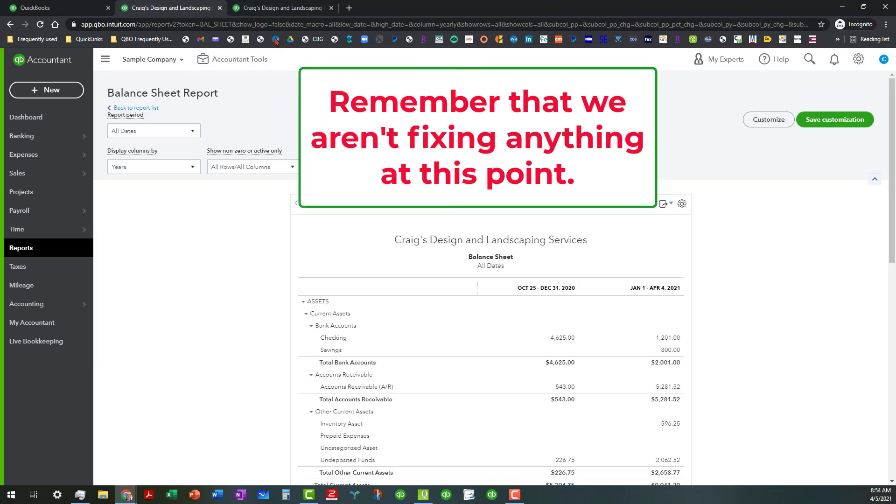
Switch to the browser tab holding the yearly Profit and Loss report.
{"action": "left_click", "coordinate": [285, 7]}
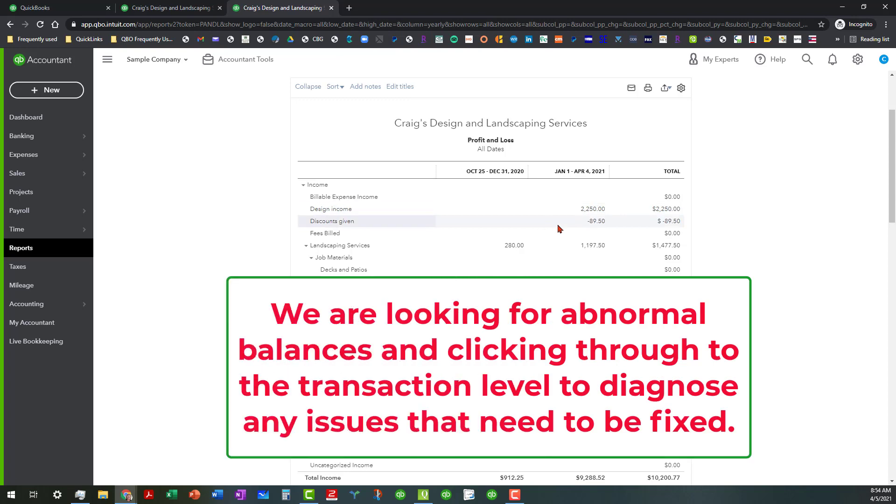
{"action": "mouse_move", "coordinate": [589, 231]}
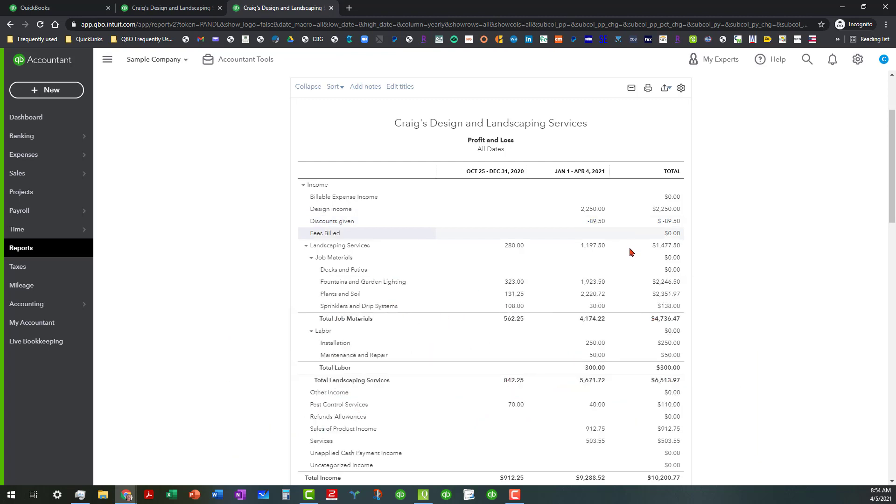
{"action": "scroll", "scroll_direction": "down", "scroll_amount": 3}
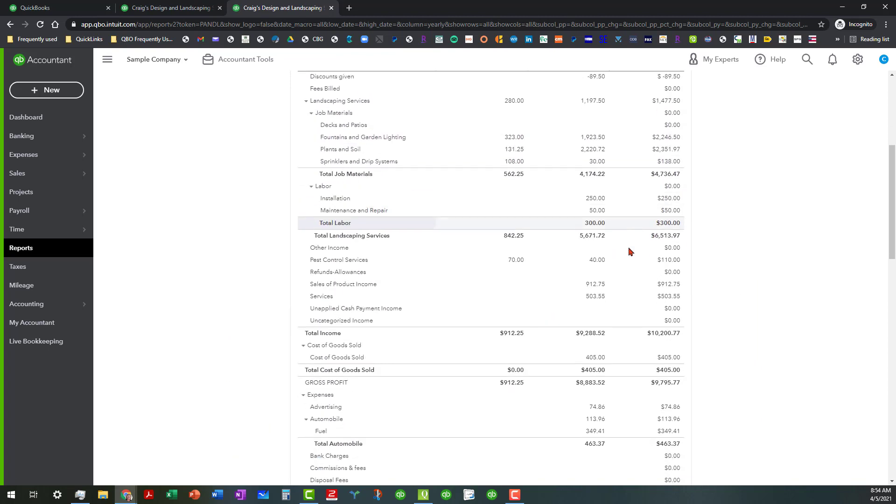
{"action": "scroll", "scroll_direction": "down", "scroll_amount": 3}
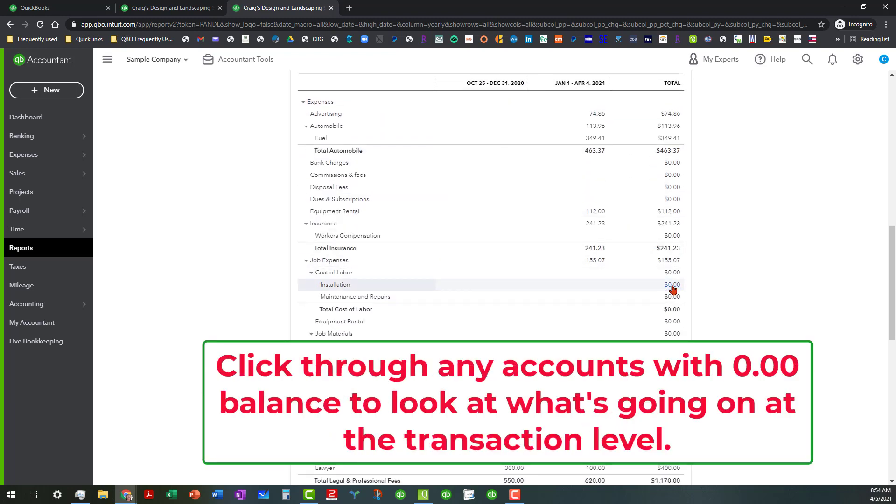
Drill into the zero Installation labor cost, which shows no transaction data.
{"action": "left_click", "coordinate": [672, 284]}
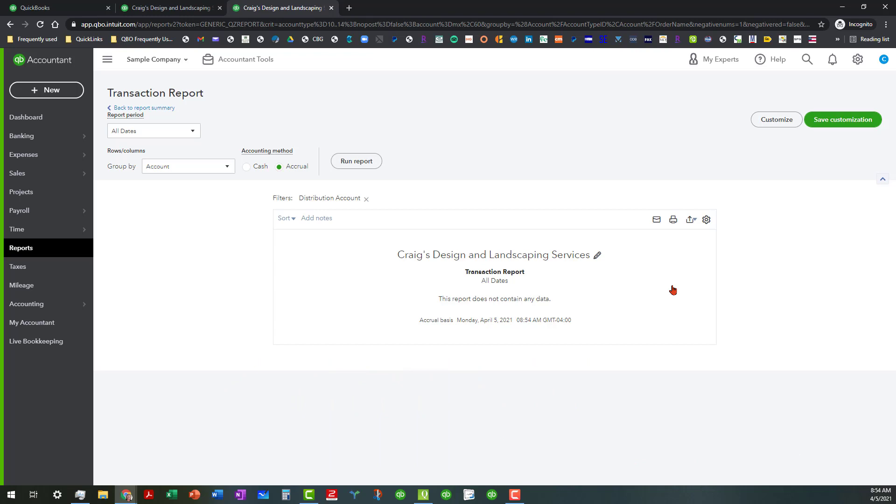
{"action": "mouse_move", "coordinate": [250, 108]}
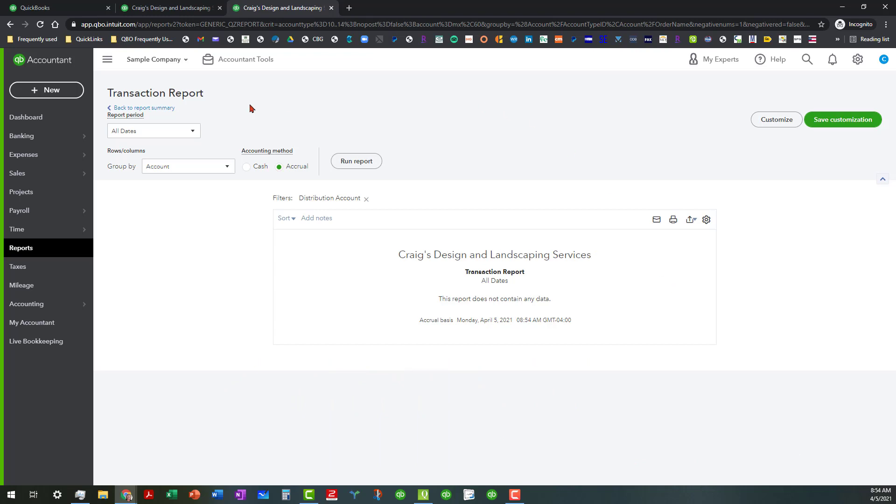
{"action": "mouse_move", "coordinate": [165, 111]}
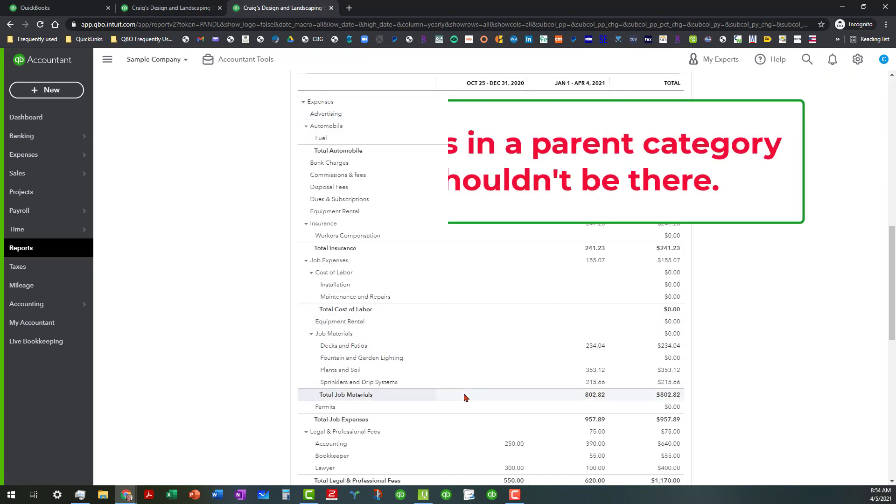
Drill into the $75.00 Legal & Professional Fees parent balance and move down to Other Expenses.
{"action": "scroll", "scroll_direction": "down", "scroll_amount": 3}
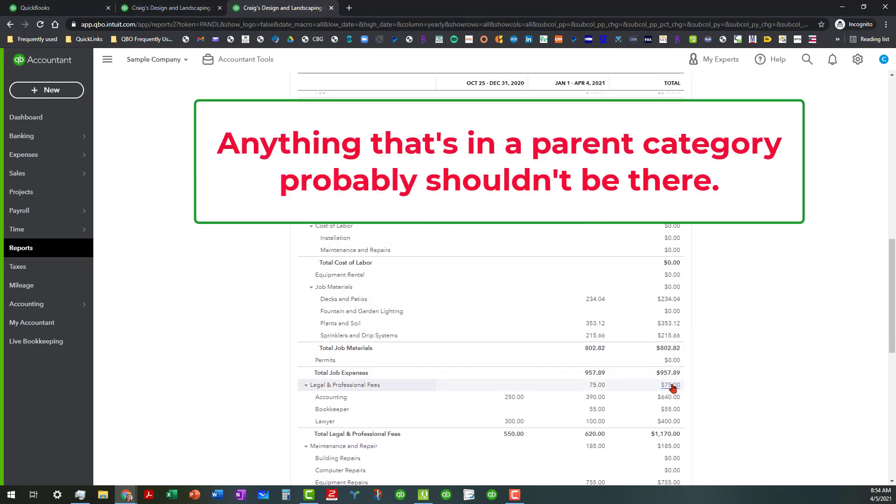
{"action": "left_click", "coordinate": [307, 384]}
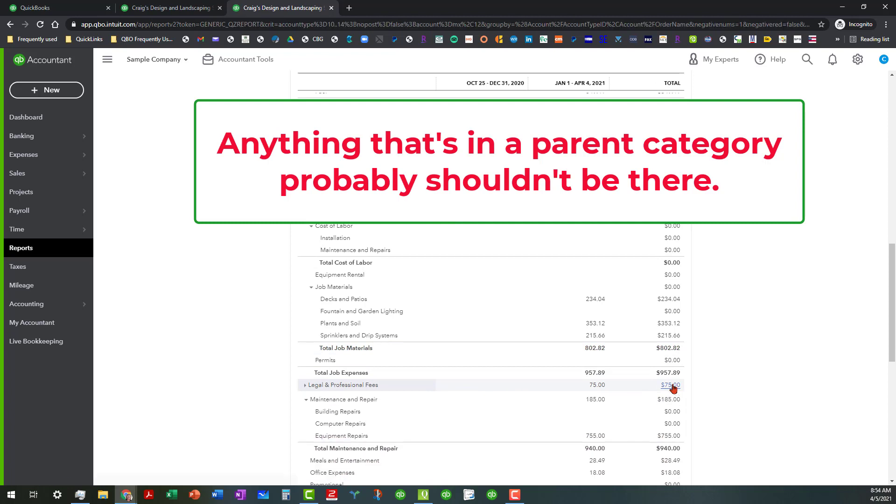
{"action": "left_click", "coordinate": [669, 384]}
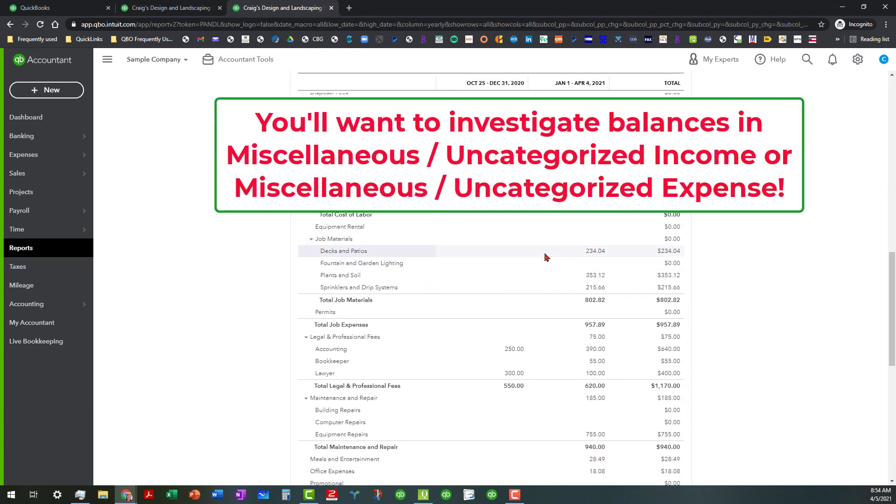
{"action": "scroll", "scroll_direction": "down", "scroll_amount": 3}
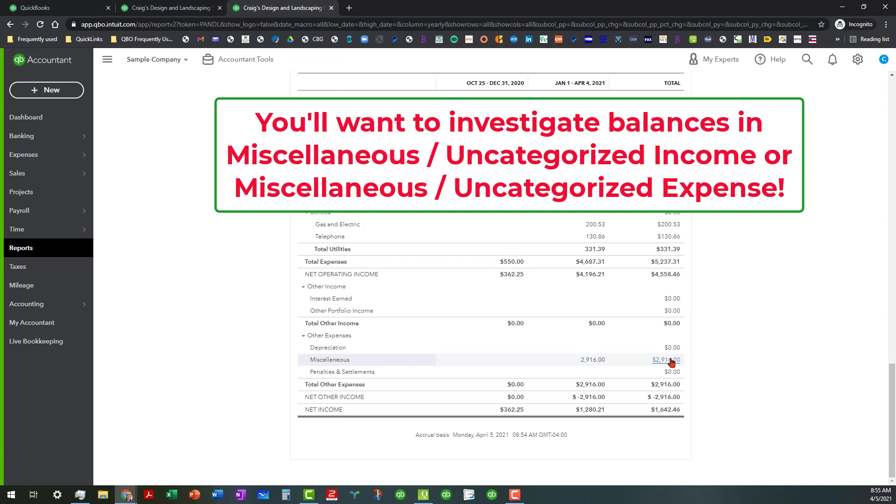
Drill into the $2,916.00 Miscellaneous balance to see its three bills.
{"action": "left_click", "coordinate": [665, 361]}
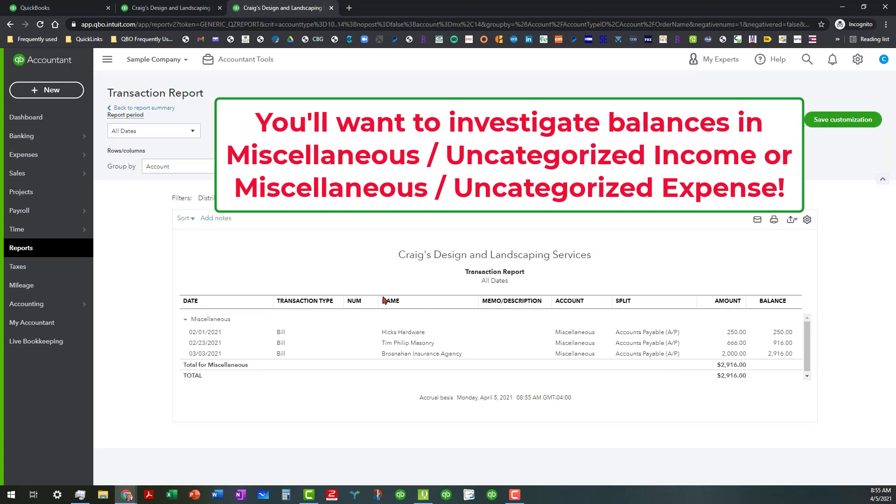
{"action": "mouse_move", "coordinate": [276, 332]}
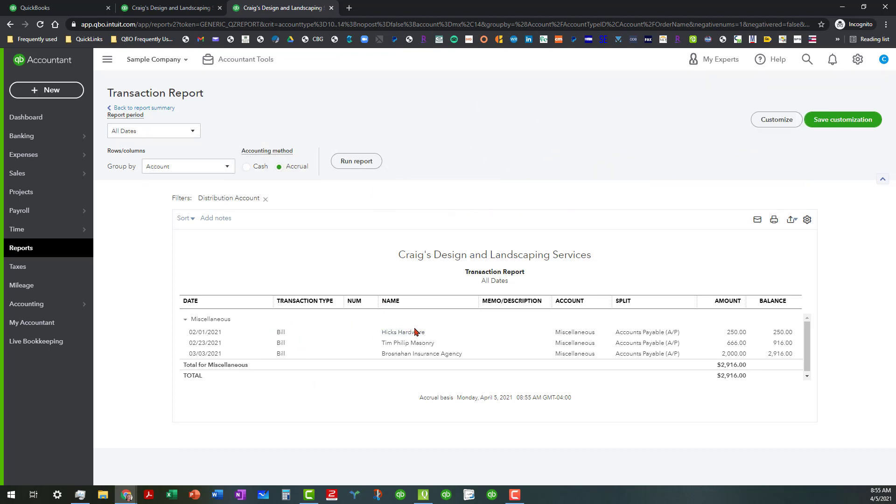
{"action": "mouse_move", "coordinate": [510, 336]}
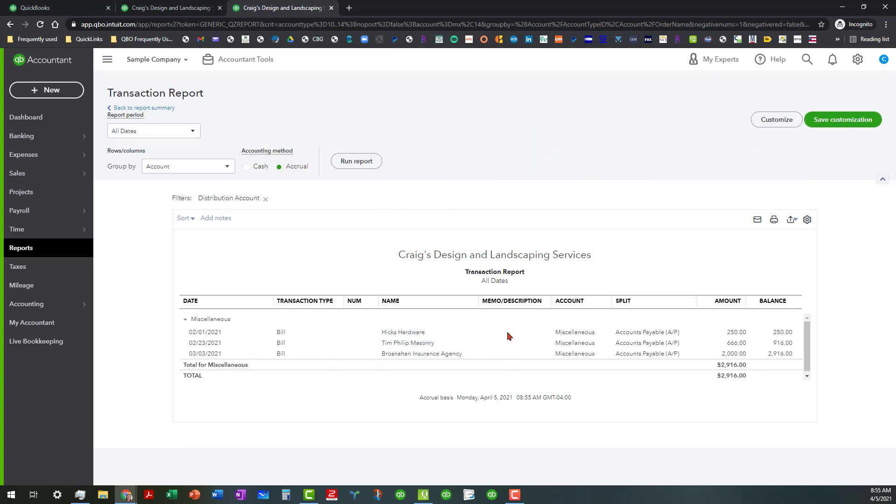